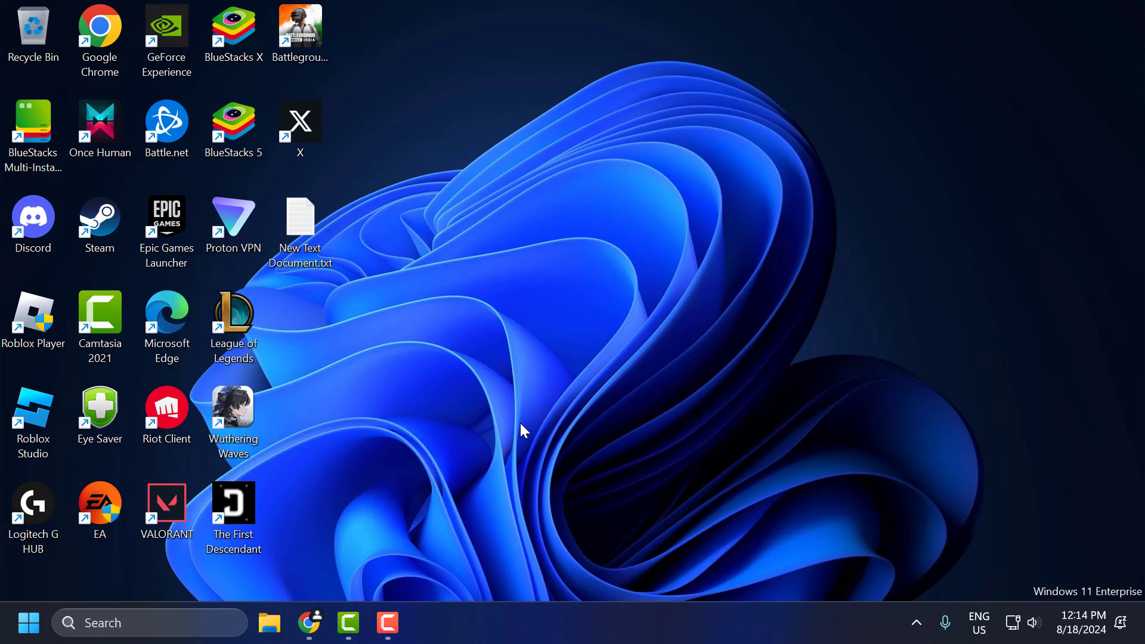
- Launch Task Manager from search and show the Performance page with CPU virtualization details
{"action": "left_click", "coordinate": [150, 622]}
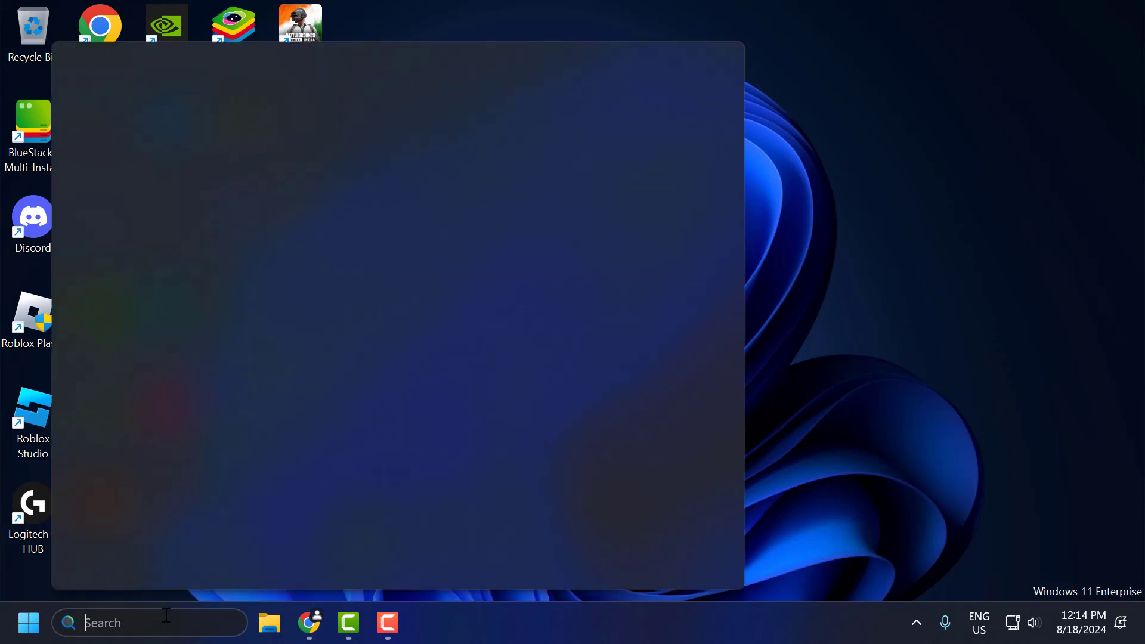
{"action": "type", "text": "task Manager"}
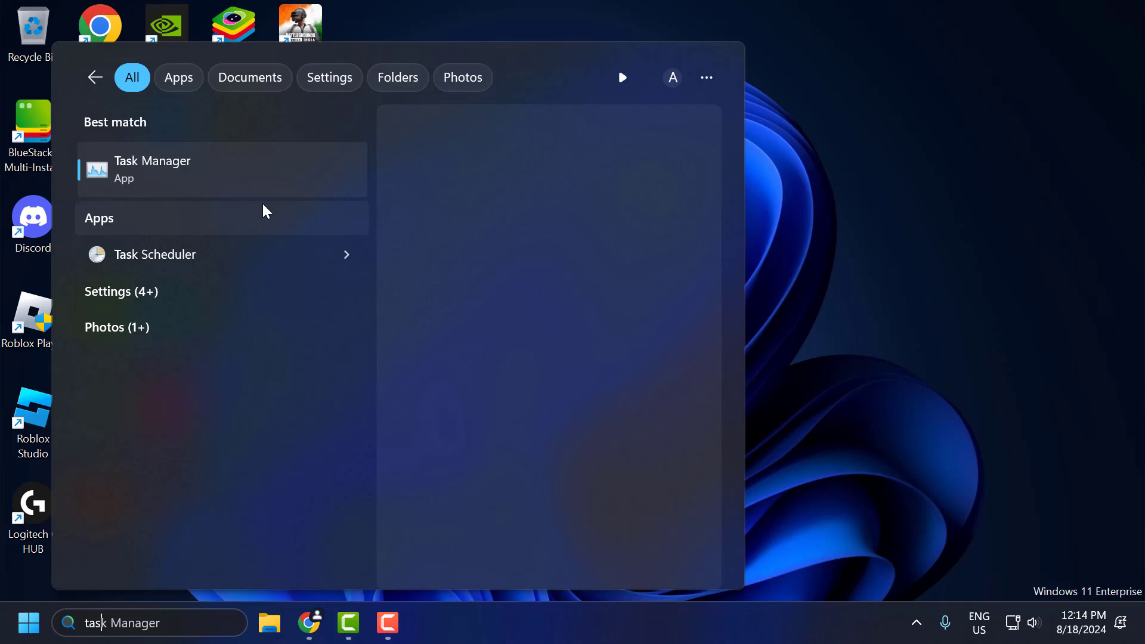
{"action": "left_click", "coordinate": [152, 168]}
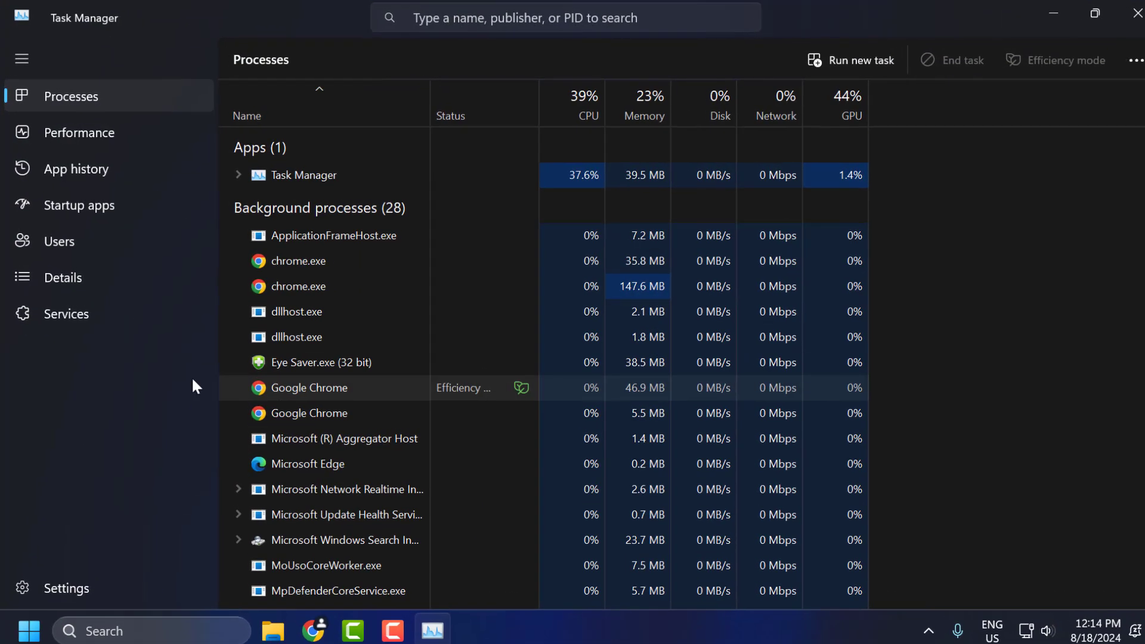
{"action": "left_click", "coordinate": [86, 132]}
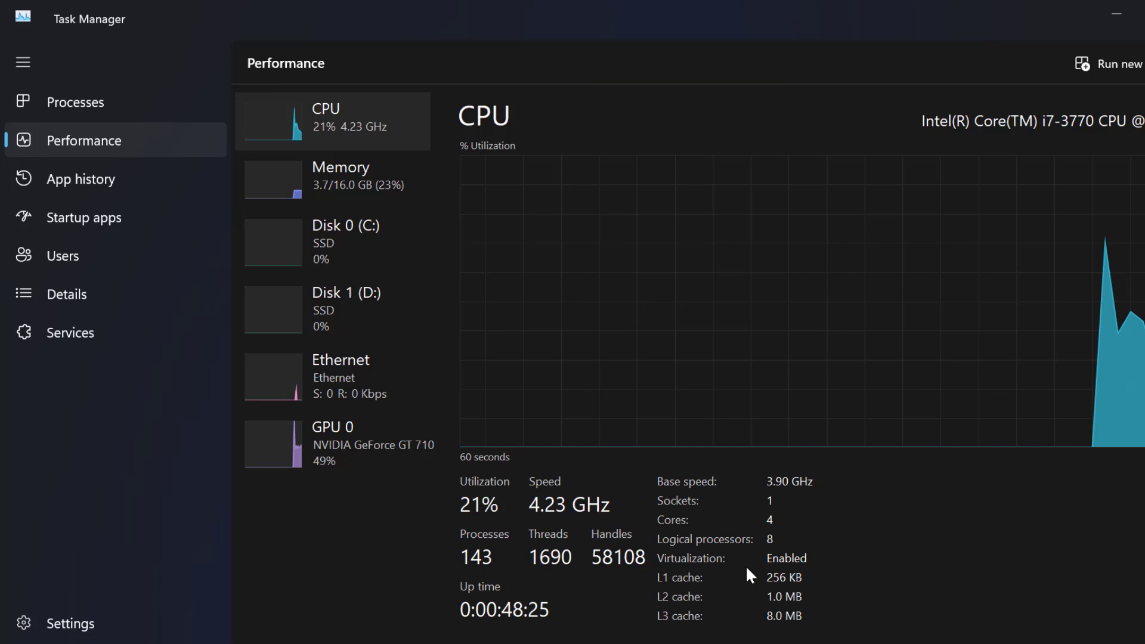
{"action": "mouse_move", "coordinate": [791, 572]}
{"action": "type", "text": "s"}
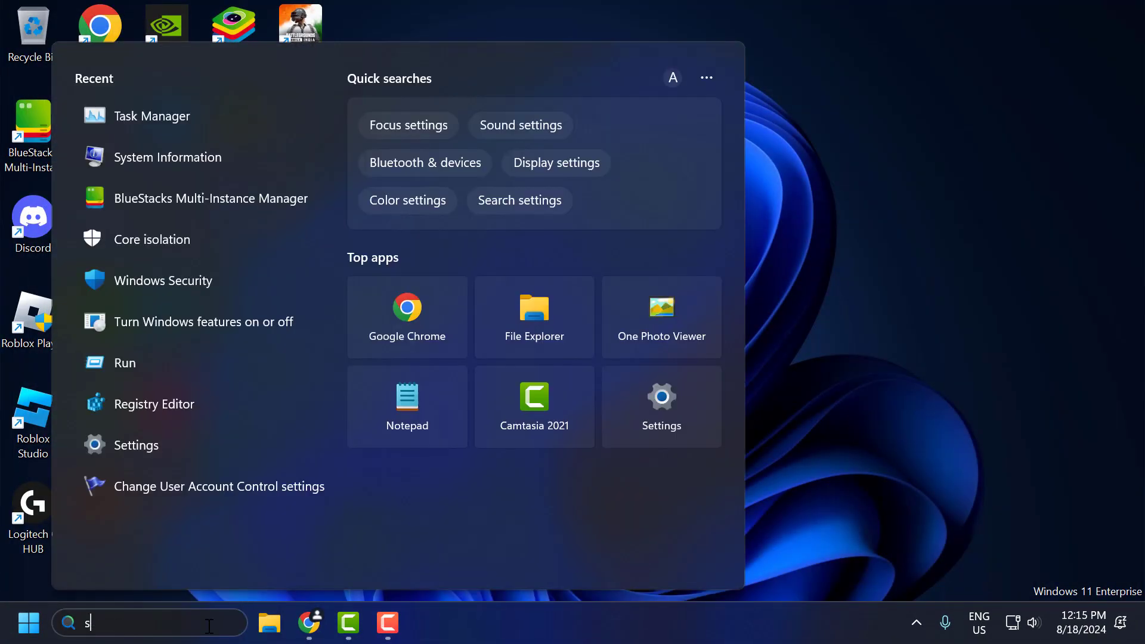
- Launch System Information and select the System Manufacturer (Gigabyte) row in the summary
{"action": "type", "text": "ystem Information"}
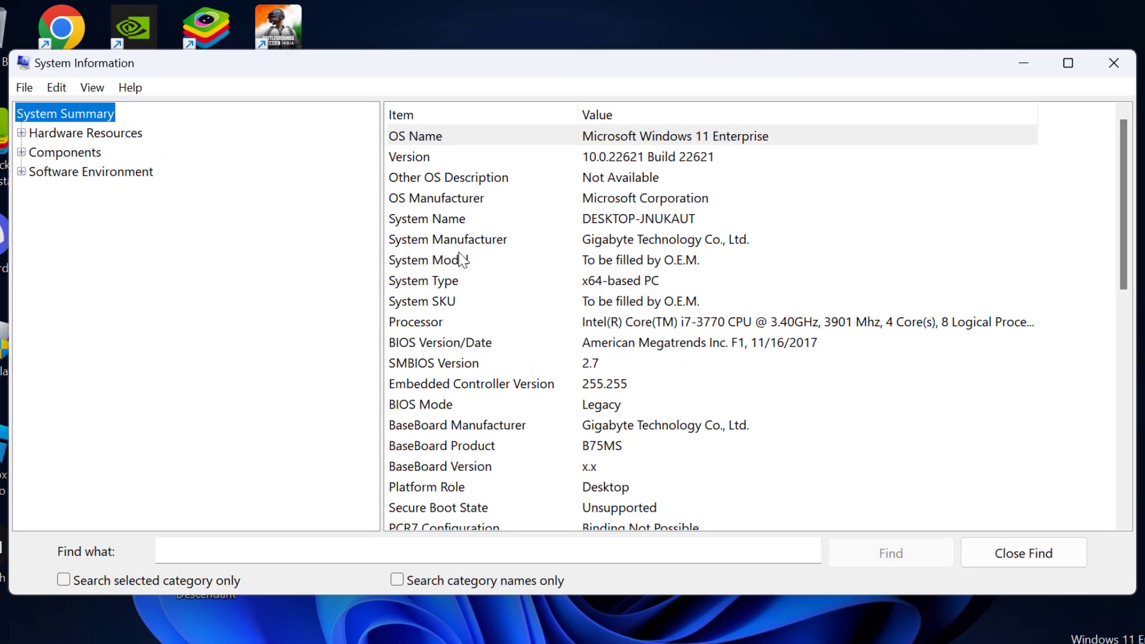
{"action": "left_click", "coordinate": [449, 239]}
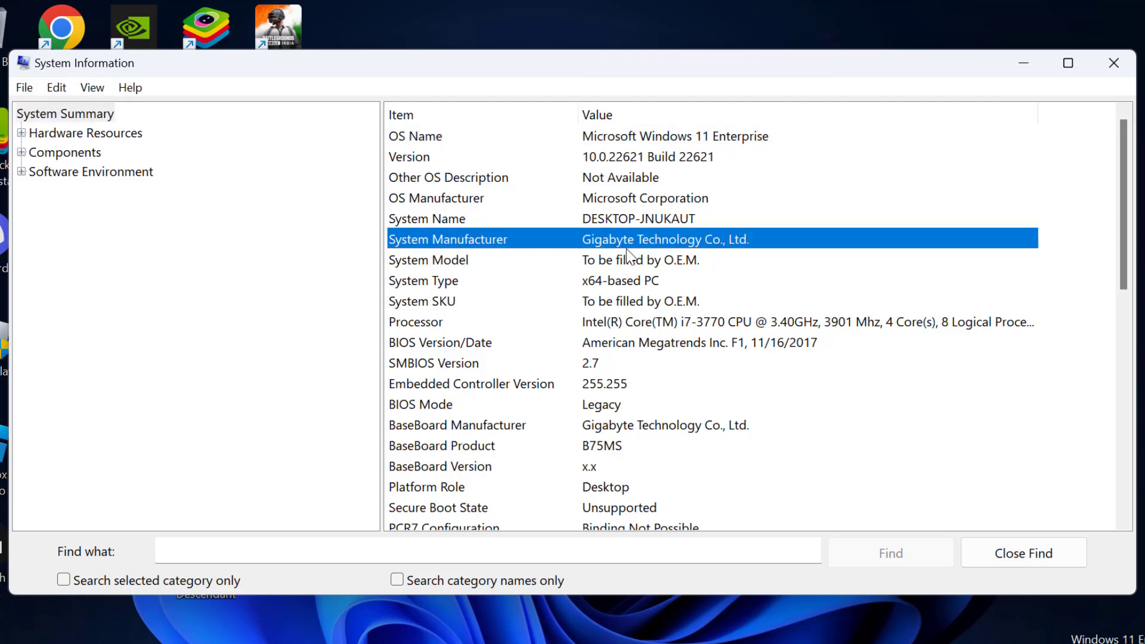
{"action": "mouse_move", "coordinate": [657, 261]}
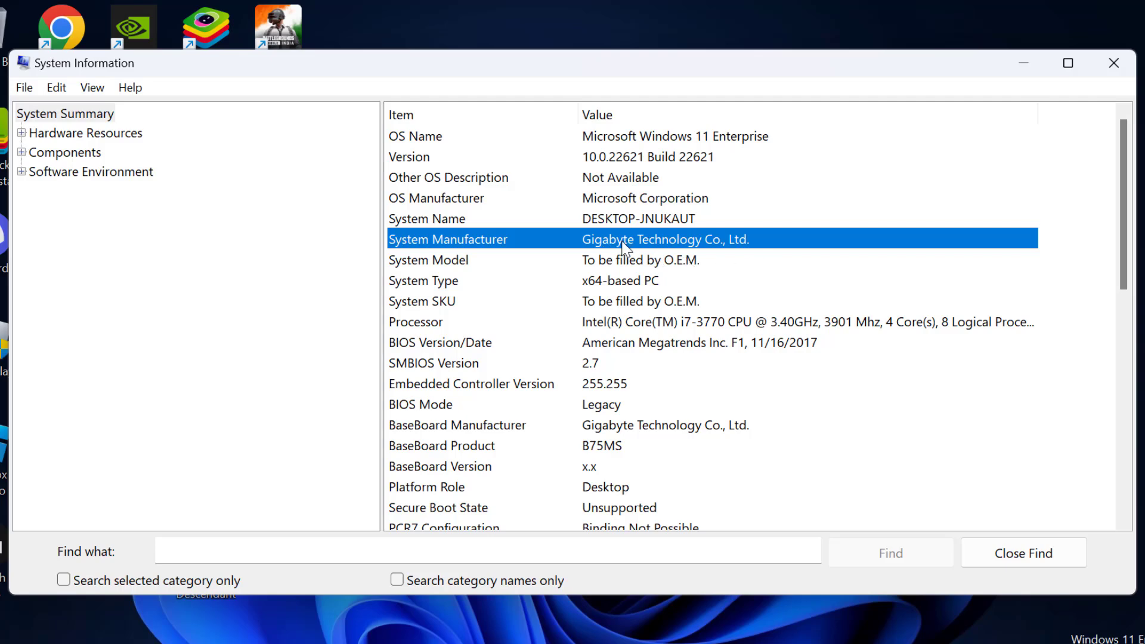
{"action": "mouse_move", "coordinate": [701, 255]}
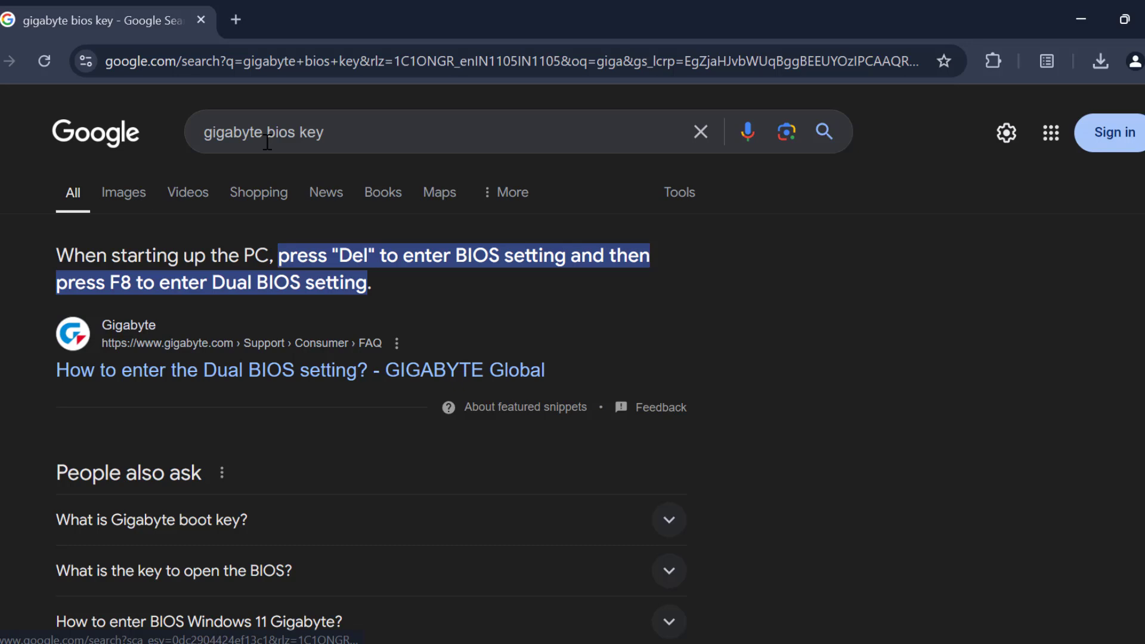
- Highlight the Google answer that Del enters the Gigabyte BIOS, then close Chrome
{"action": "double_click", "coordinate": [234, 132]}
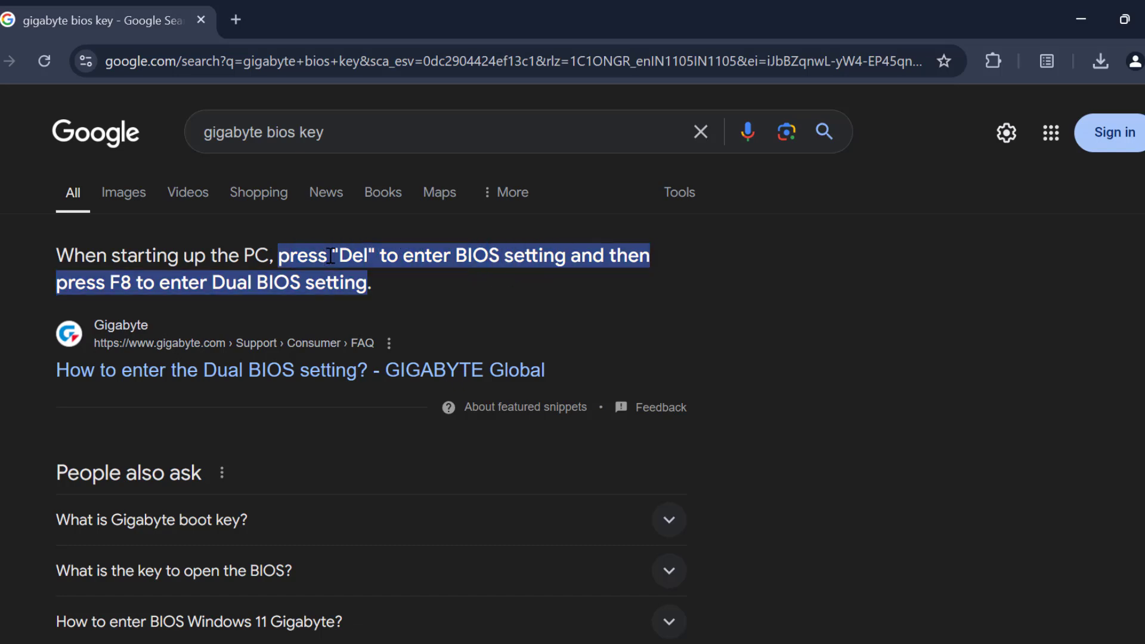
{"action": "double_click", "coordinate": [355, 255]}
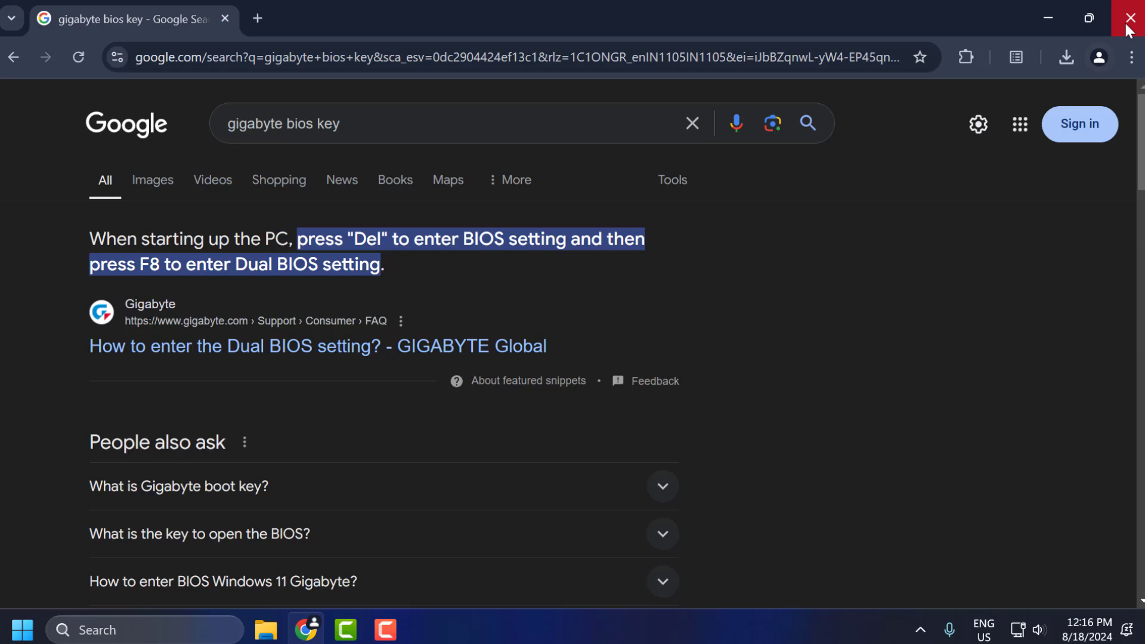
{"action": "left_click", "coordinate": [1131, 18]}
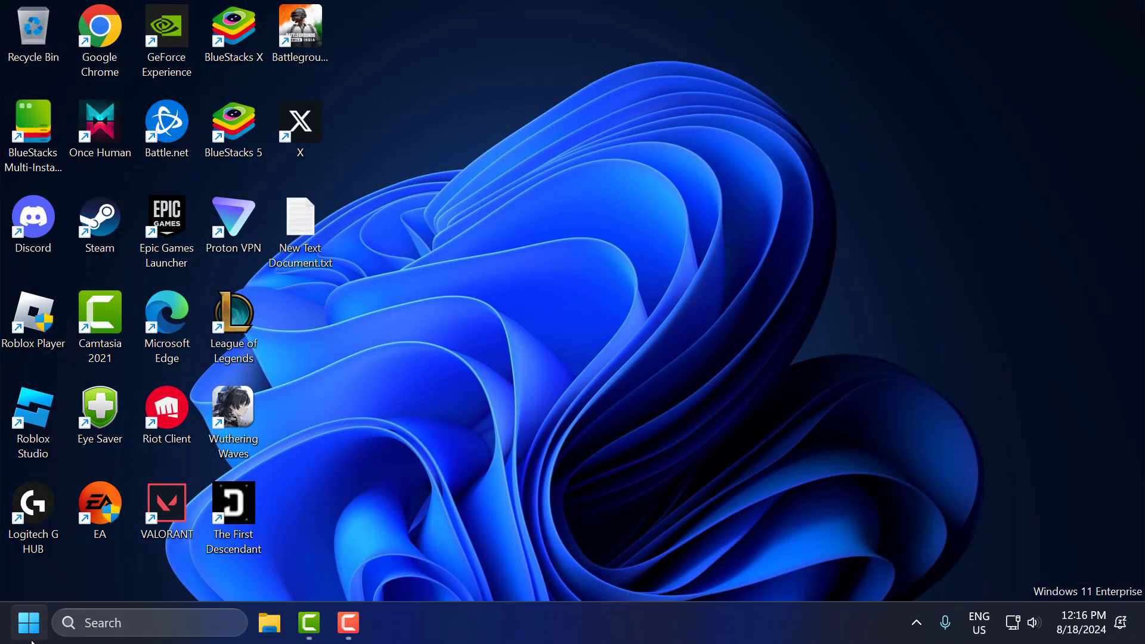
- Restart the PC from the Start menu power options to reach the BIOS
{"action": "left_click", "coordinate": [519, 563]}
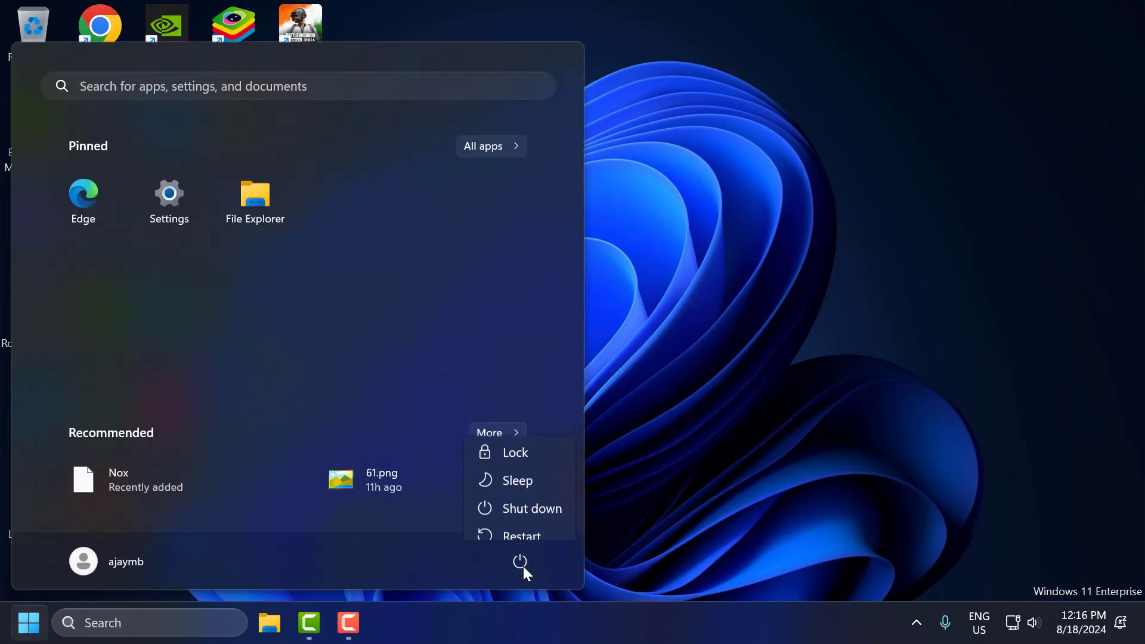
{"action": "mouse_move", "coordinate": [531, 532]}
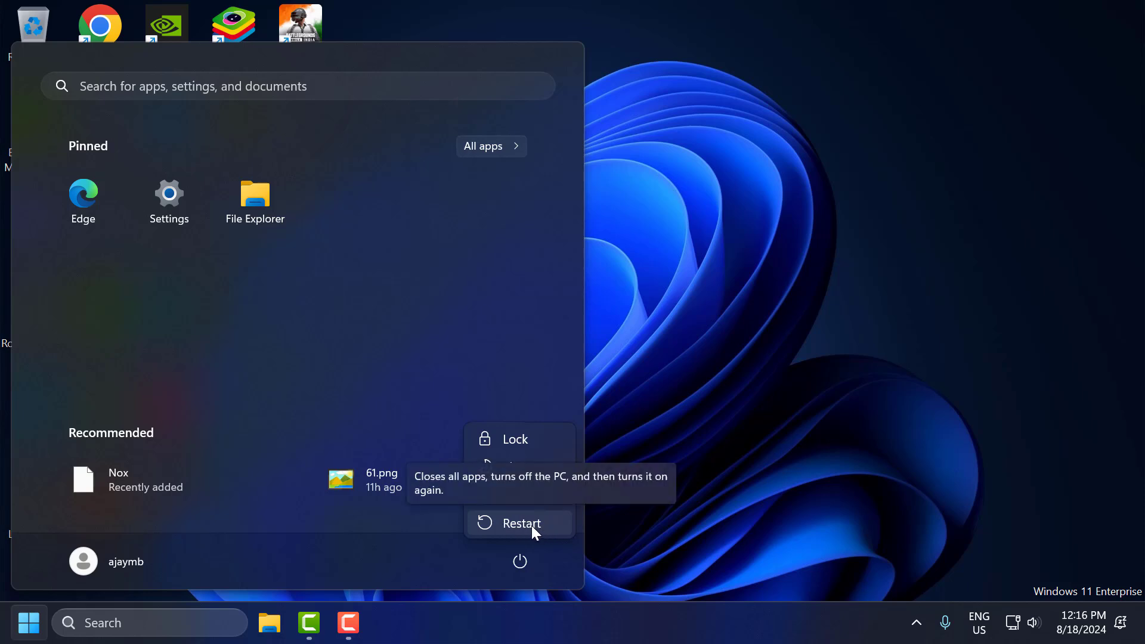
{"action": "mouse_move", "coordinate": [530, 532]}
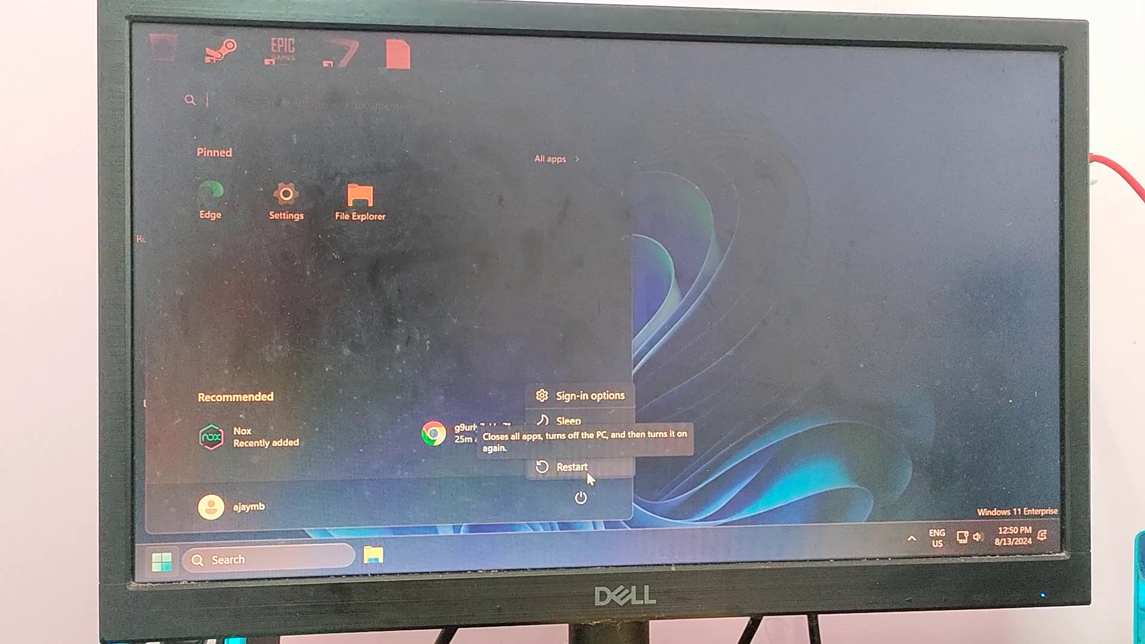
{"action": "left_click", "coordinate": [572, 466]}
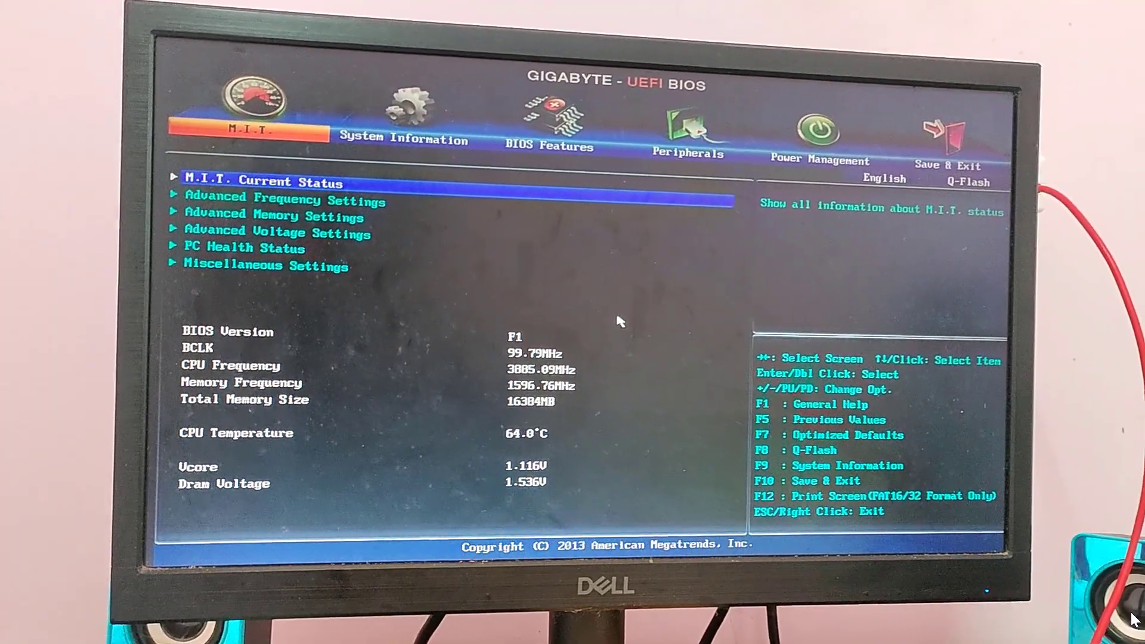
- Enable Intel Virtualization Technology under BIOS Features and move to Save & Exit
{"action": "left_click", "coordinate": [551, 138]}
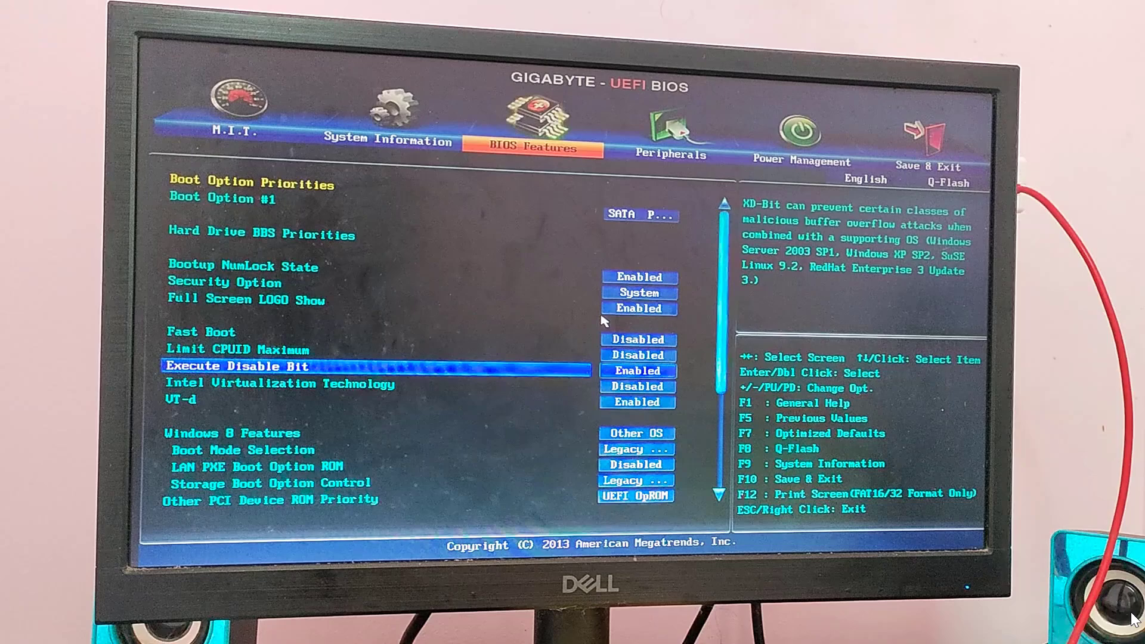
{"action": "key", "text": "Up"}
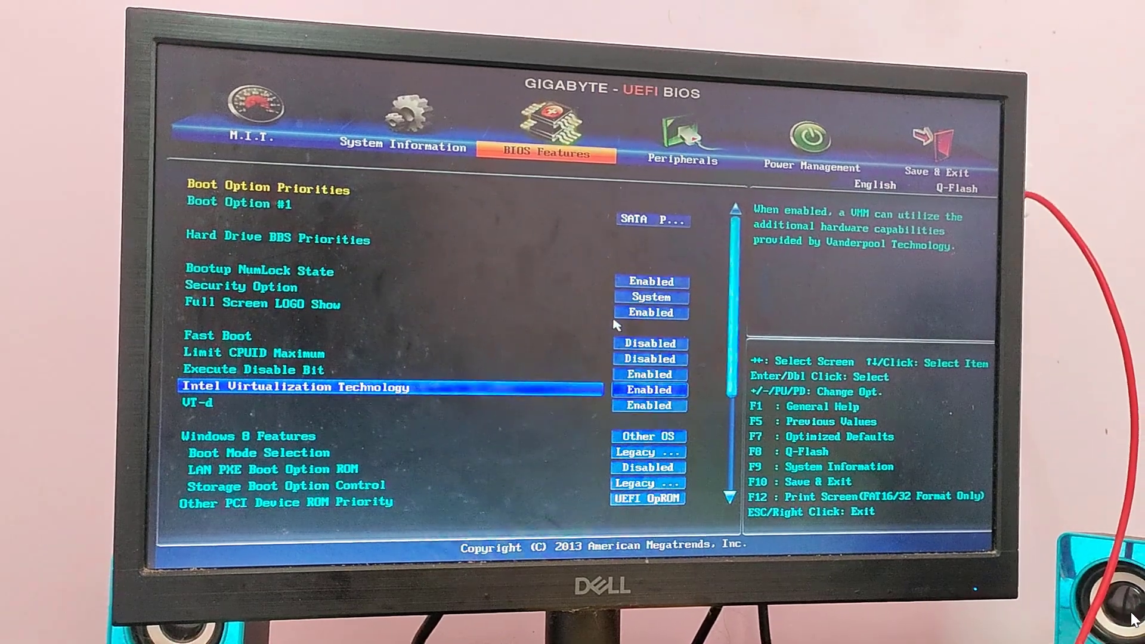
{"action": "left_click", "coordinate": [683, 138]}
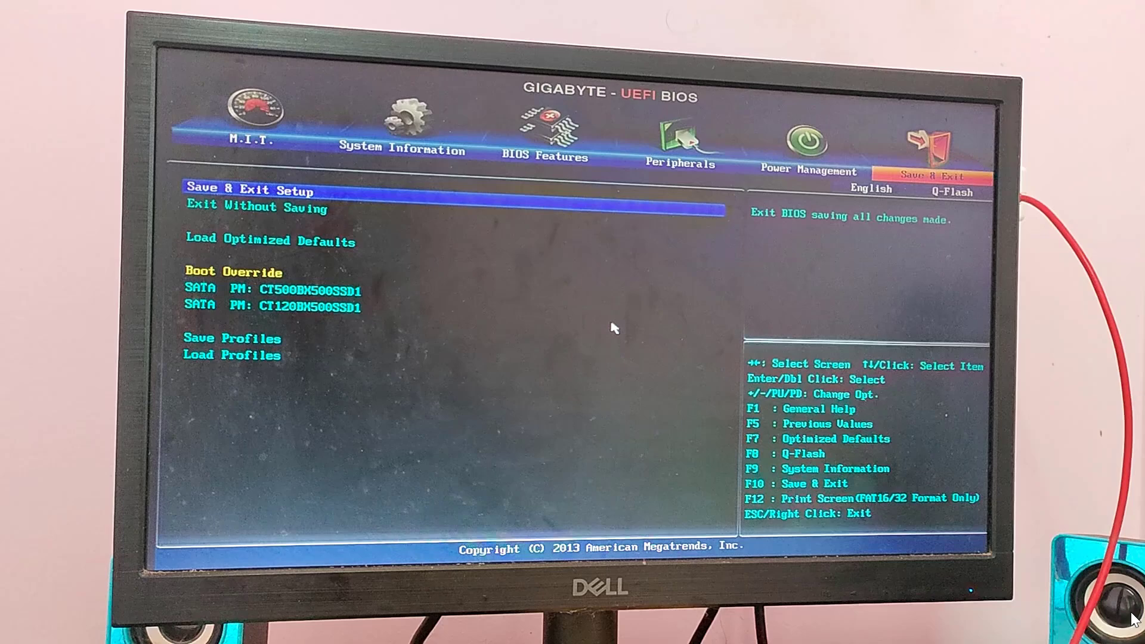
- Choose Save & Exit Setup and confirm Yes to save the configuration and reset
{"action": "key", "text": "Down"}
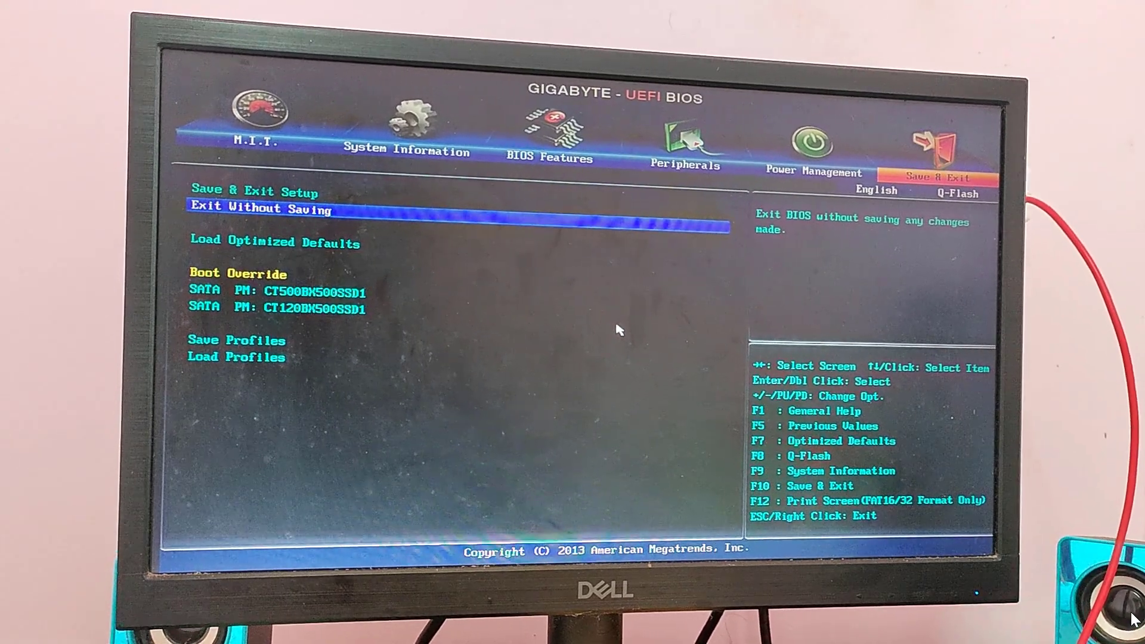
{"action": "key", "text": "up"}
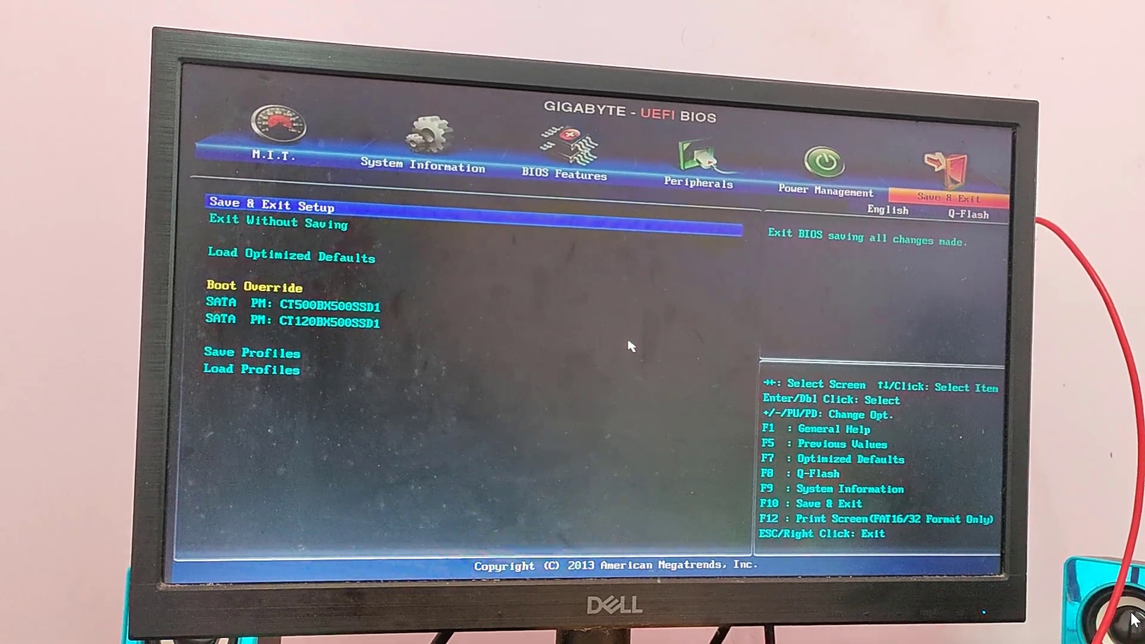
{"action": "left_click", "coordinate": [269, 204]}
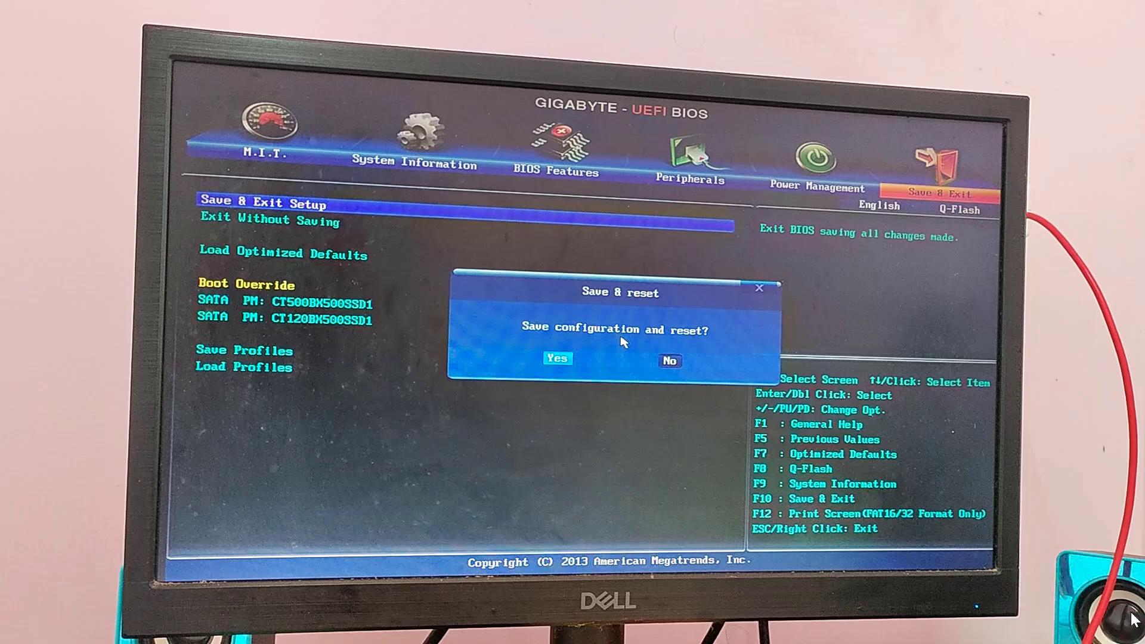
{"action": "left_click", "coordinate": [557, 359]}
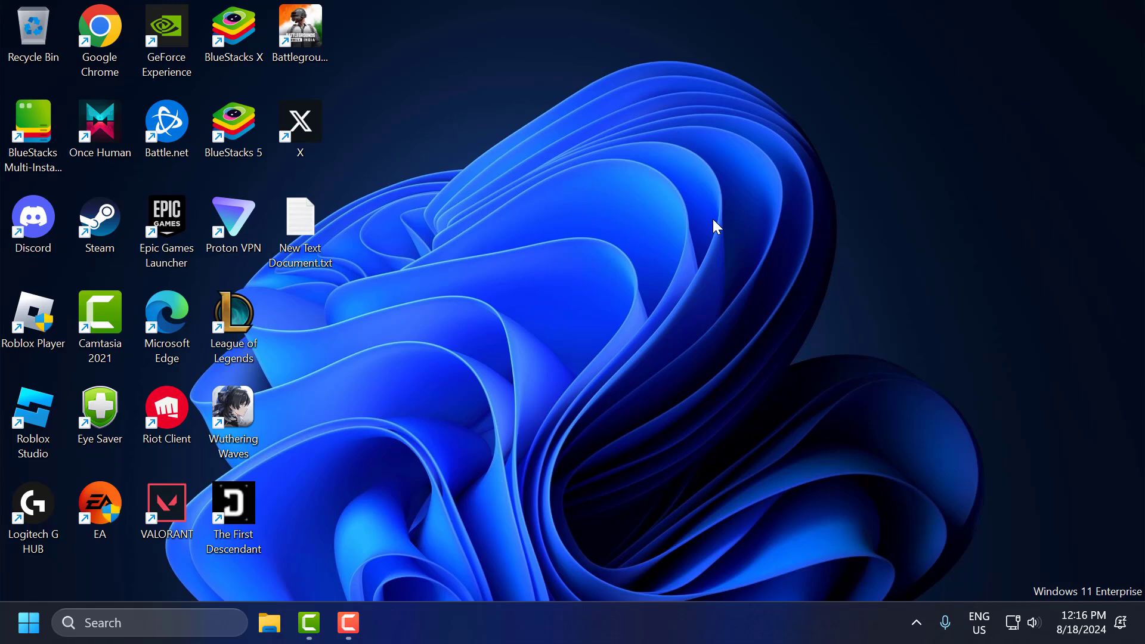
{"action": "mouse_move", "coordinate": [629, 322]}
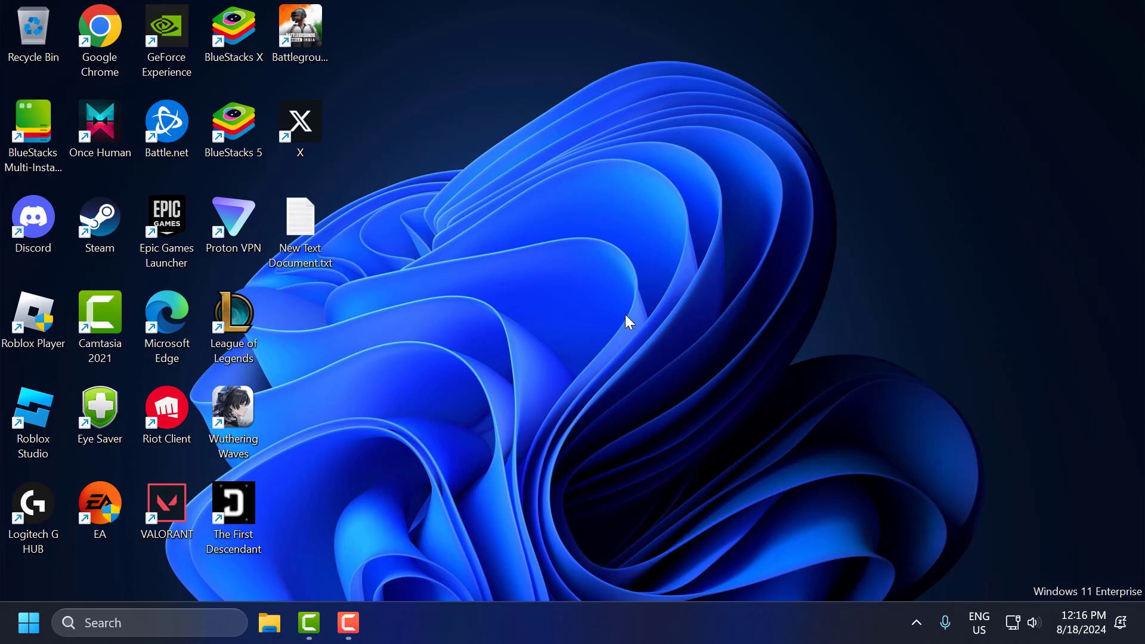
{"action": "mouse_move", "coordinate": [712, 354]}
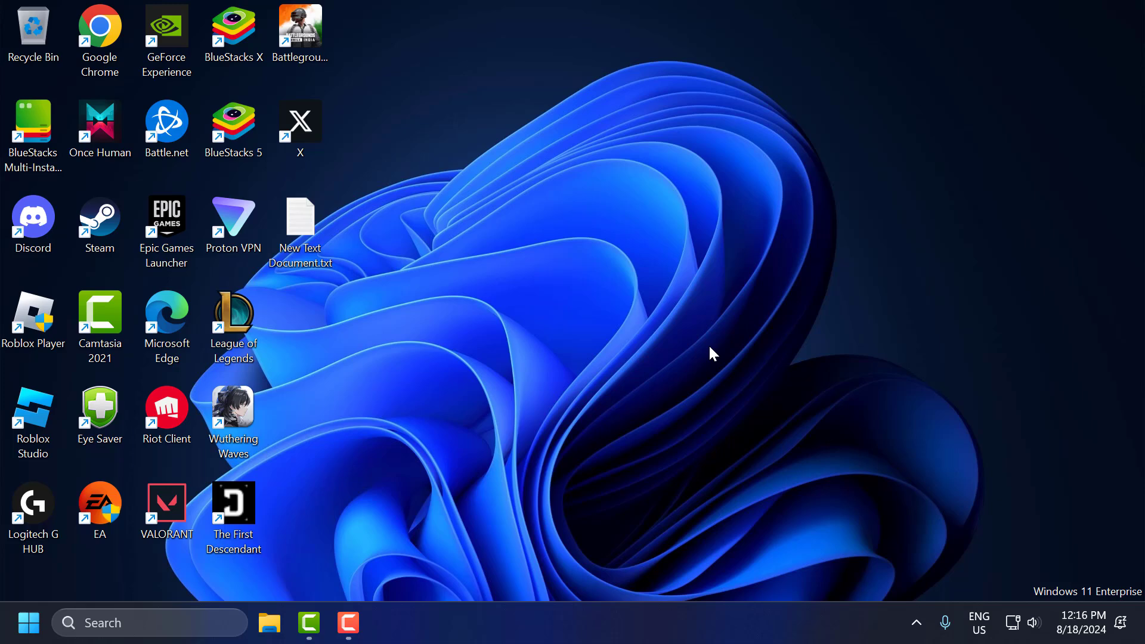
{"action": "mouse_move", "coordinate": [652, 364]}
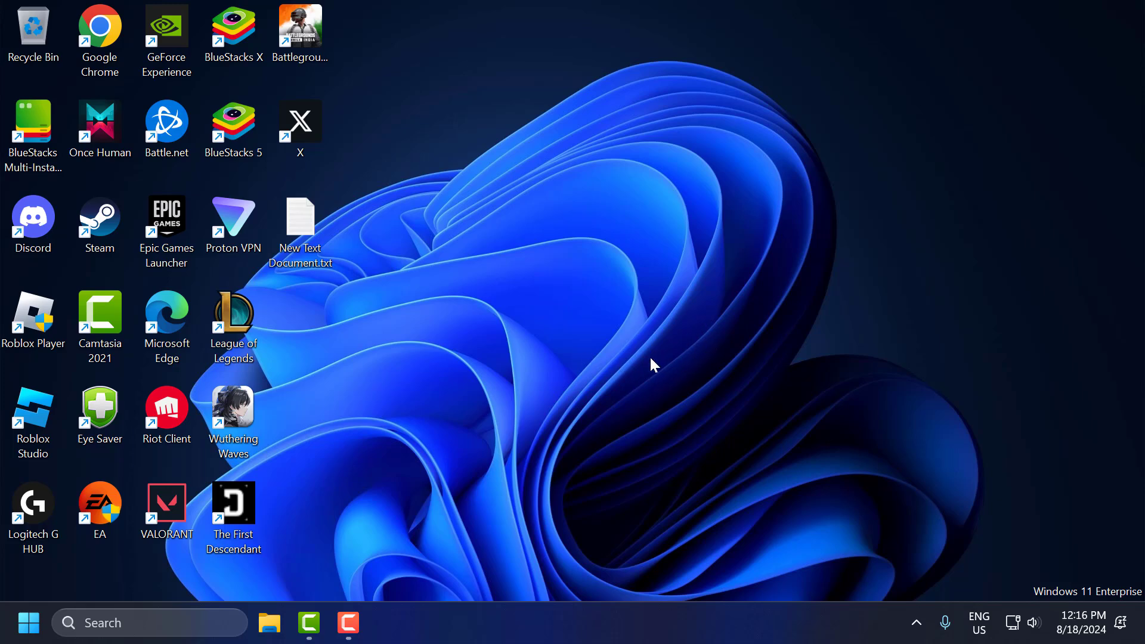
{"action": "mouse_move", "coordinate": [651, 359]}
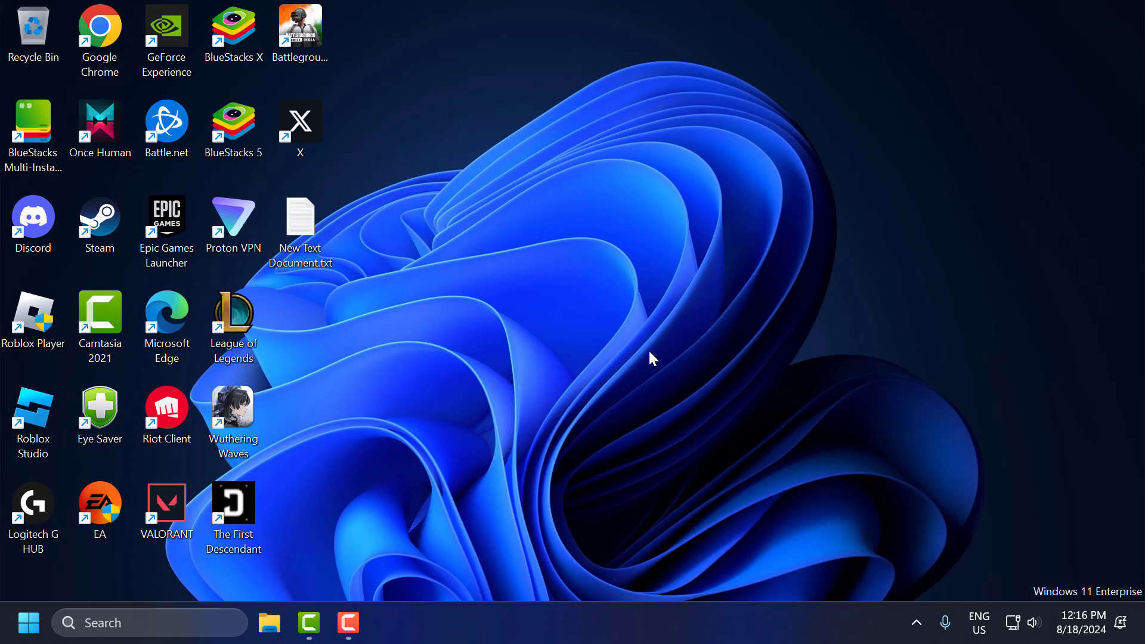